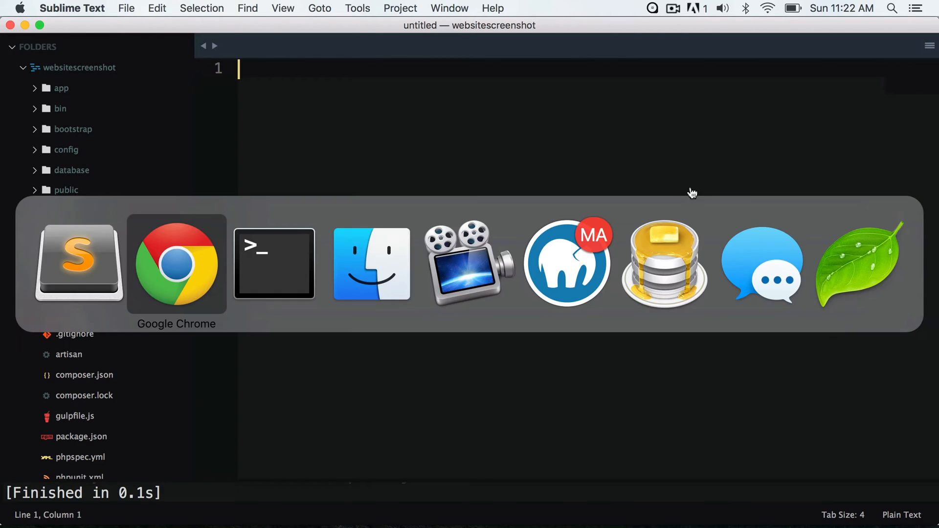
- Replace the welcome view return with $url = Input::get('url'); and echo $url;
click(176, 264)
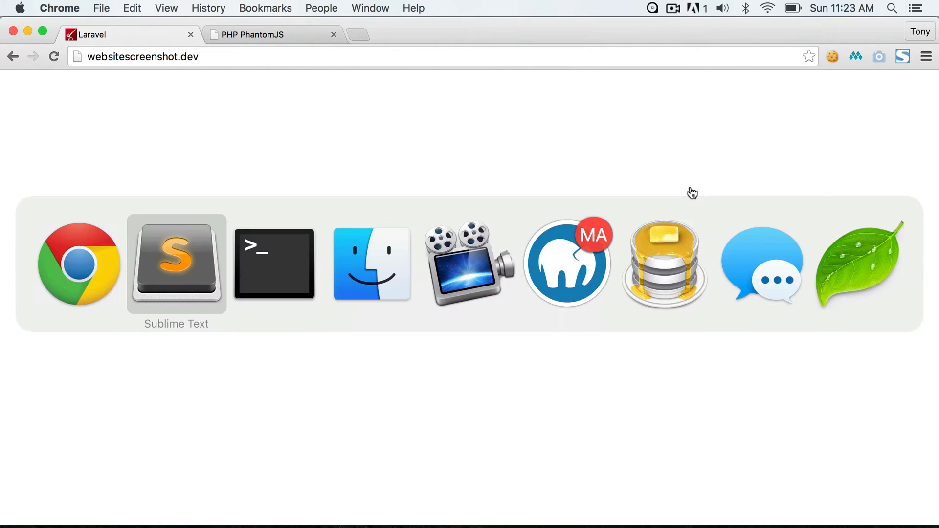
click(176, 264)
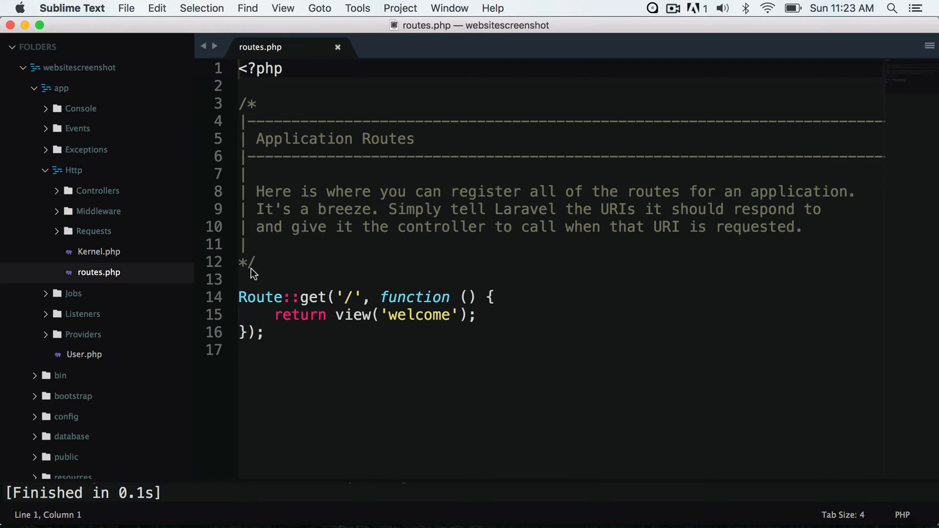
triple_click(377, 315)
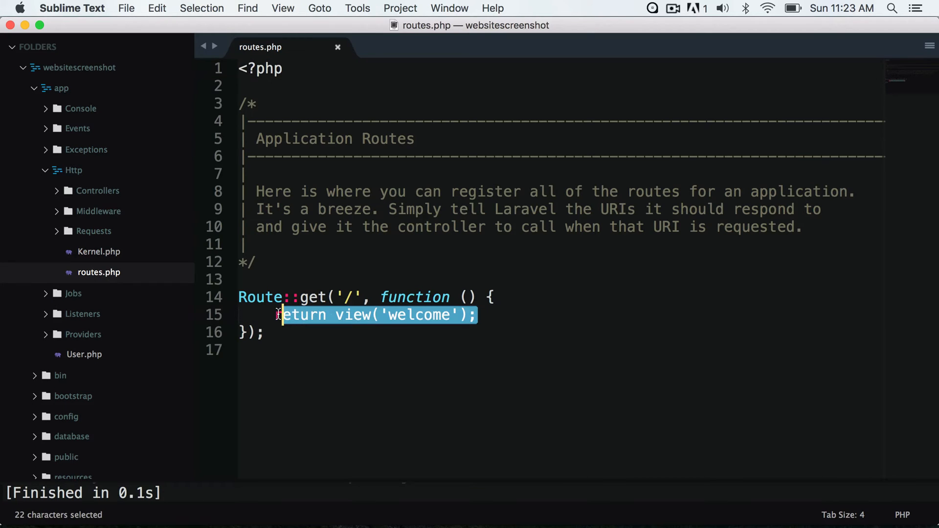
text($u)
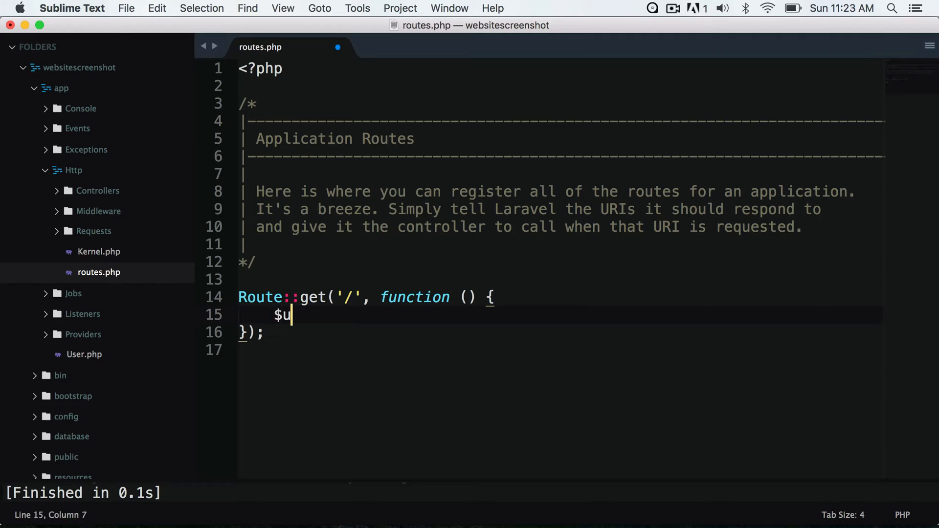
text(rl = Inpu)
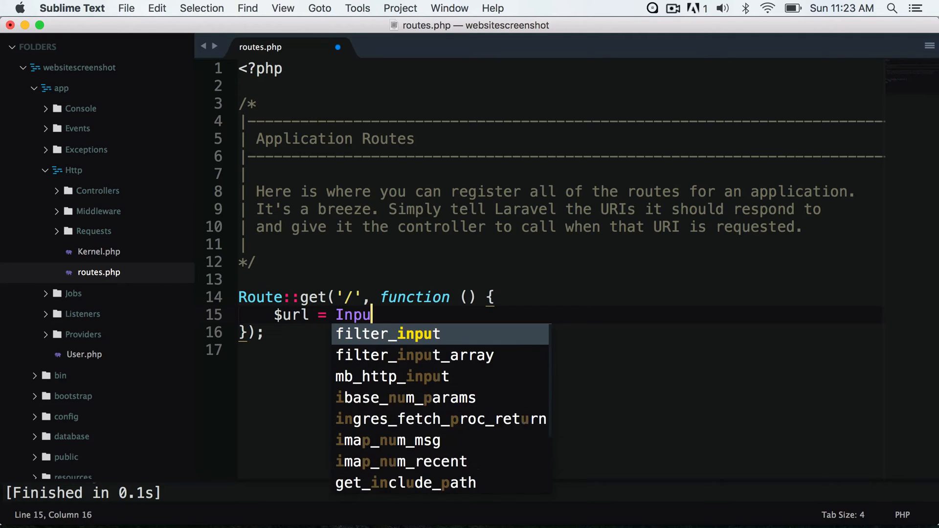
text(t::get(''))
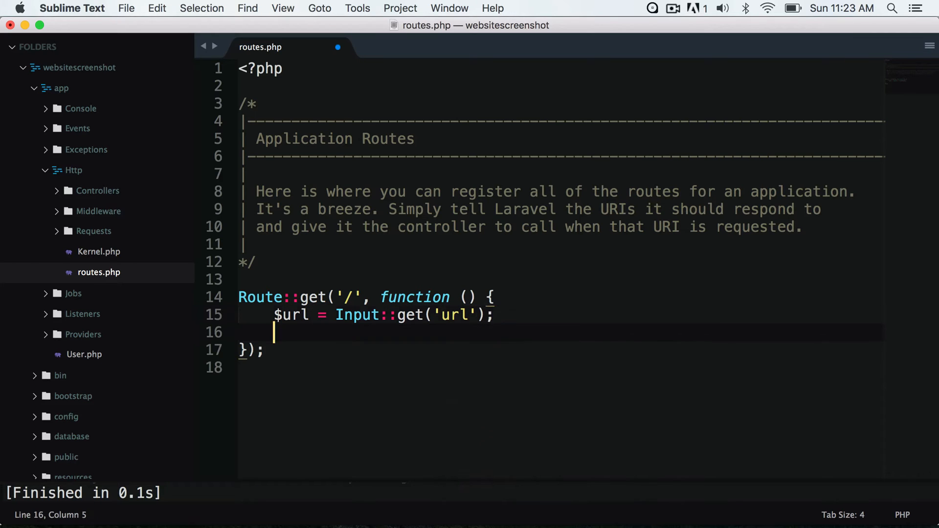
text(echo $ur)
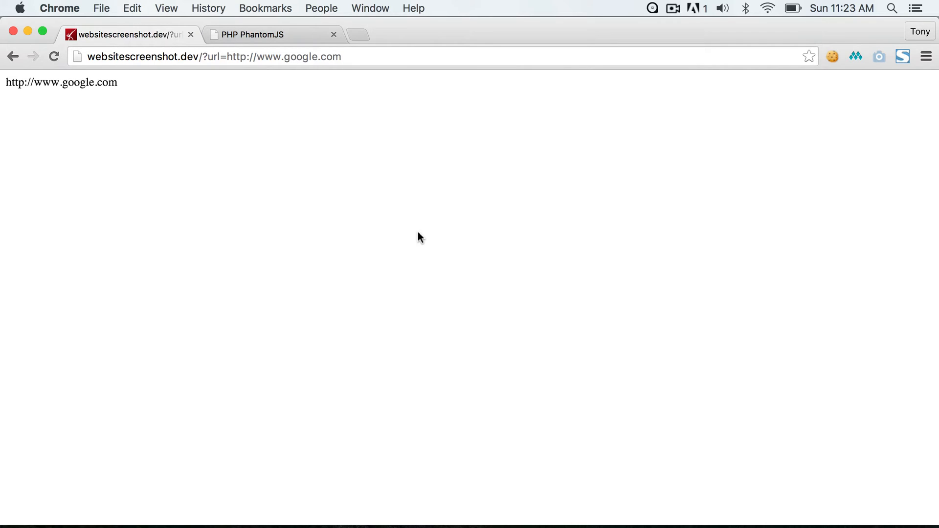
- Scroll the PHP PhantomJS docs to Installation and select the PhantomInstaller script line
click(255, 35)
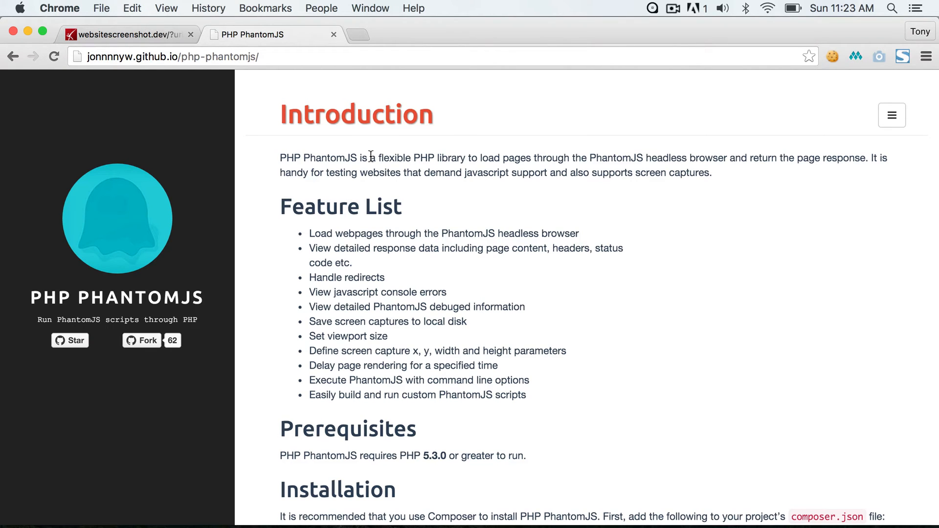
scroll(down, 3)
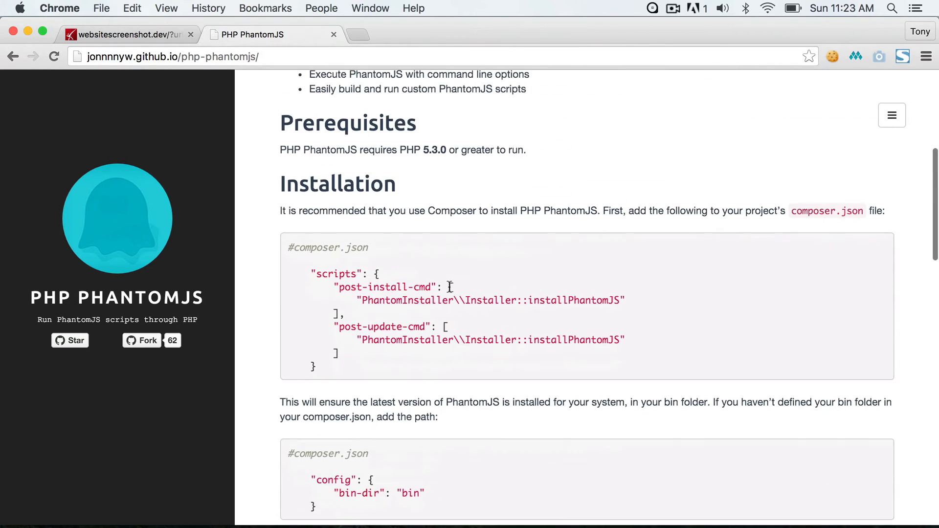
scroll(down, 3)
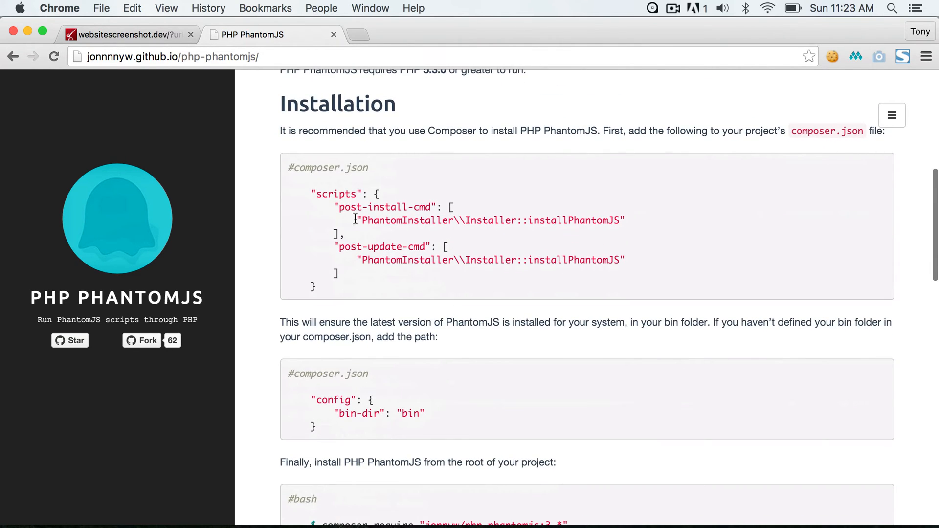
double_click(490, 219)
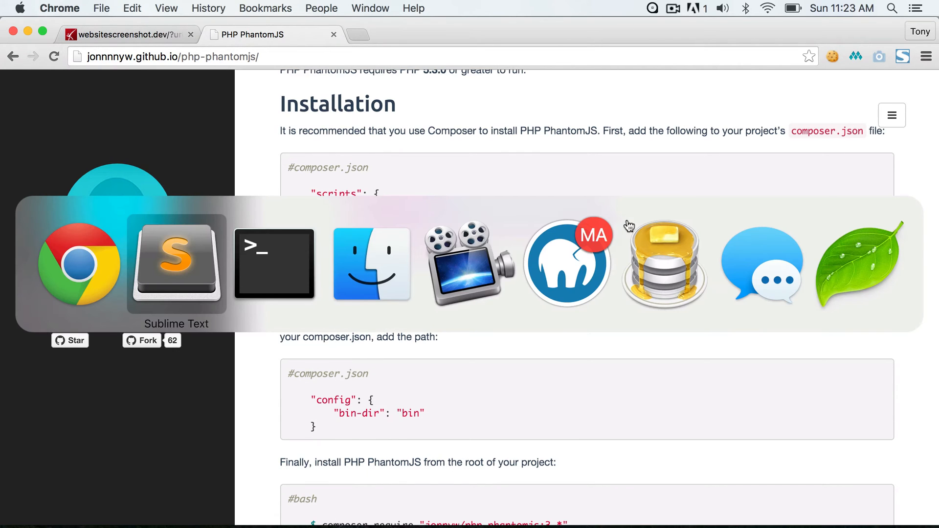
- Insert the PhantomInstaller script after the pre-update clear-compiled entry in composer.json
click(176, 264)
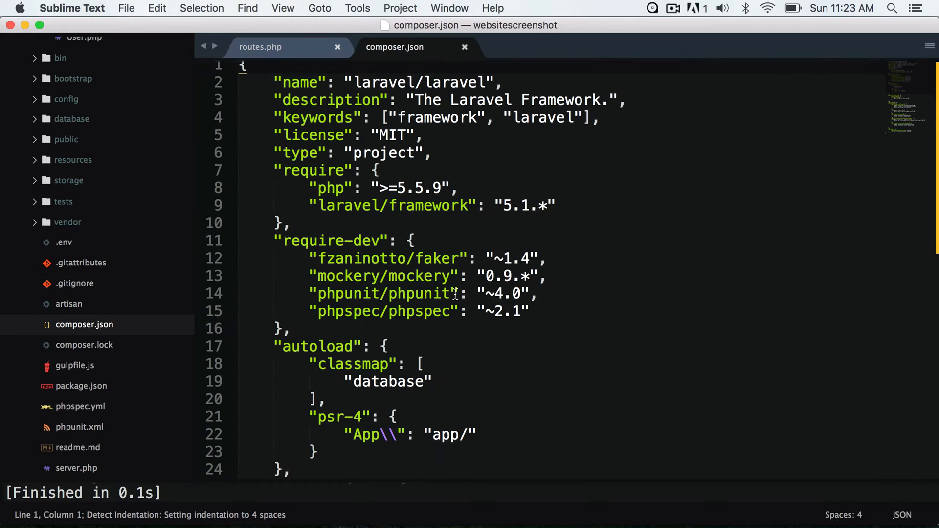
scroll(down, 3)
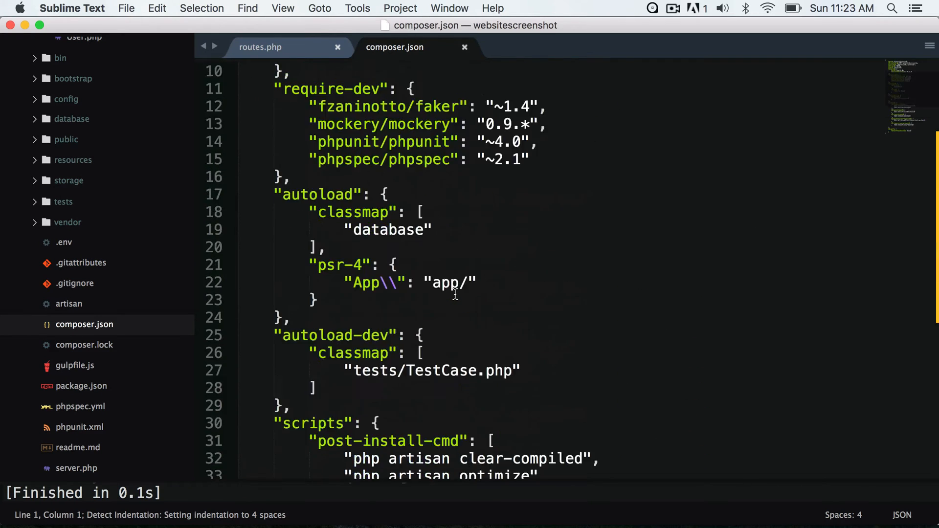
scroll(down, 3)
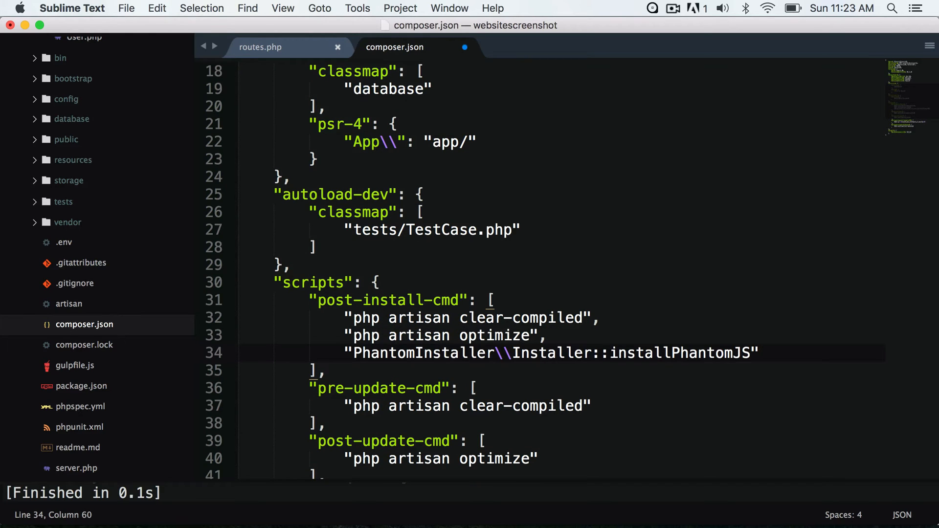
click(599, 406)
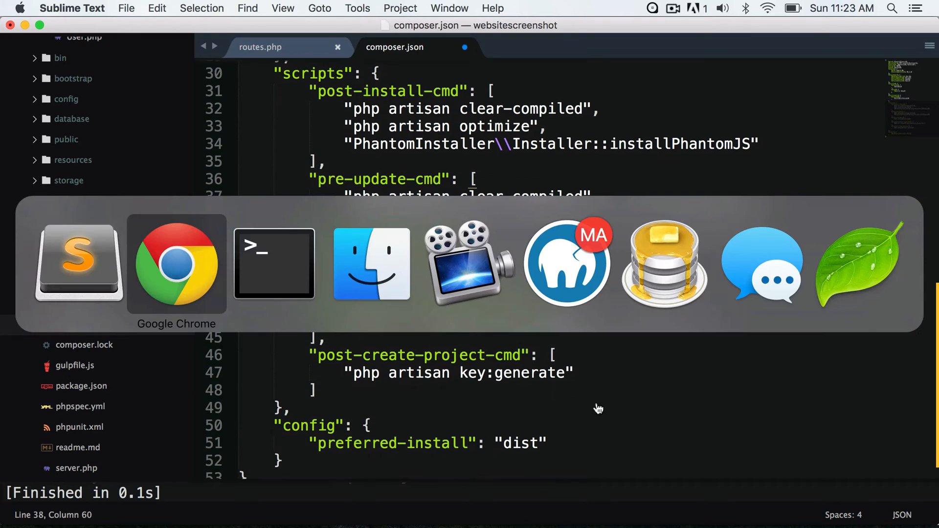
- Bring over the remaining config from the docs, including "bin-dir": "bin"
click(274, 264)
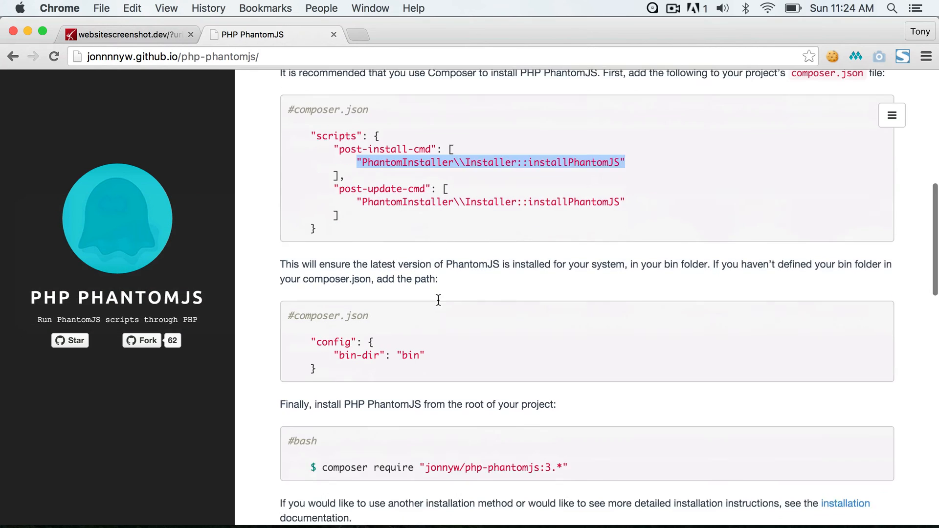
scroll(down, 3)
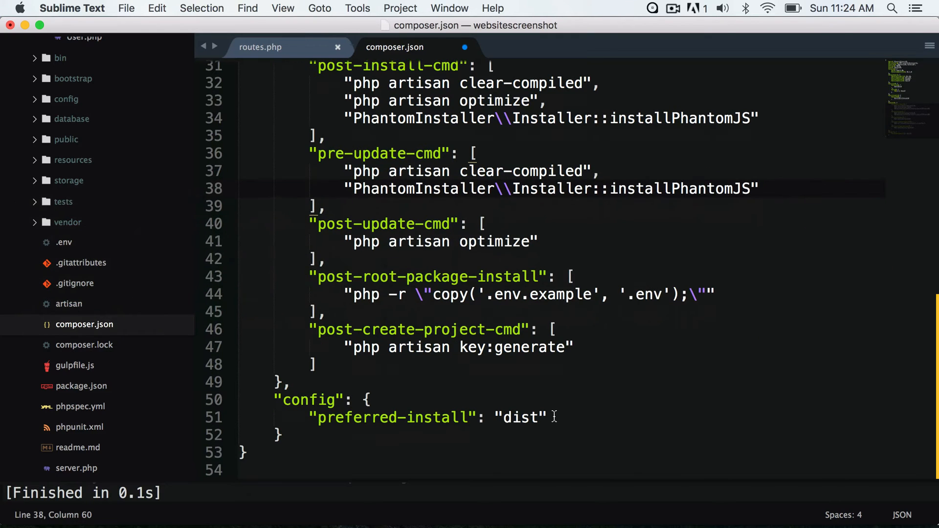
text(,)
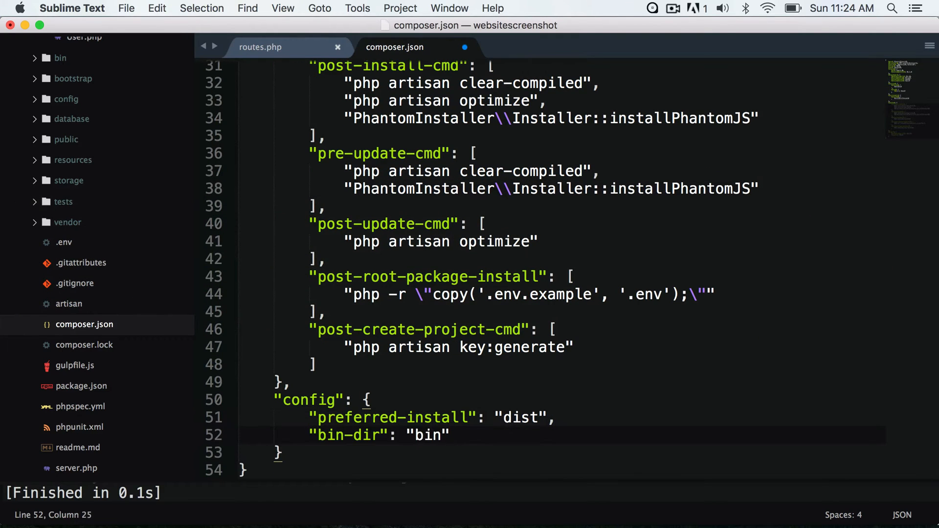
click(176, 265)
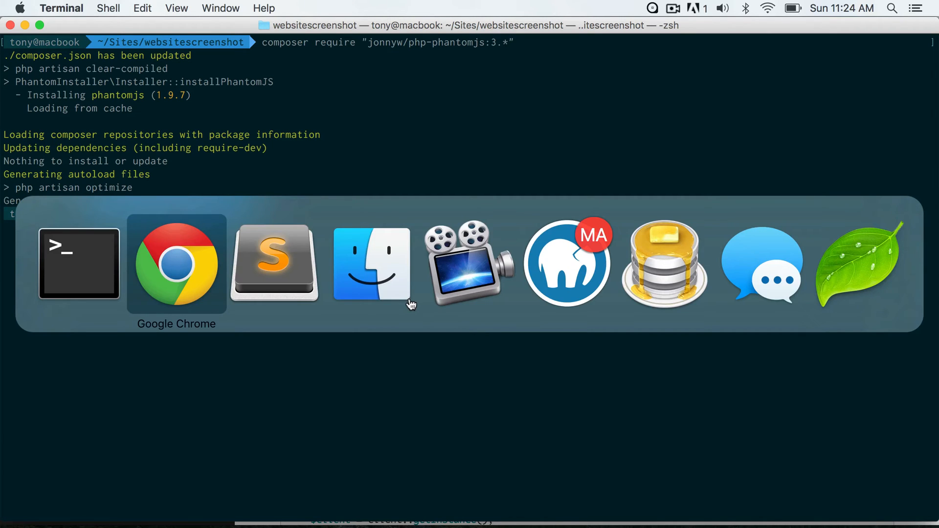
- Run composer require "jonnyw/php-phantomjs:3.*", then return to the PhantomJS docs
click(176, 264)
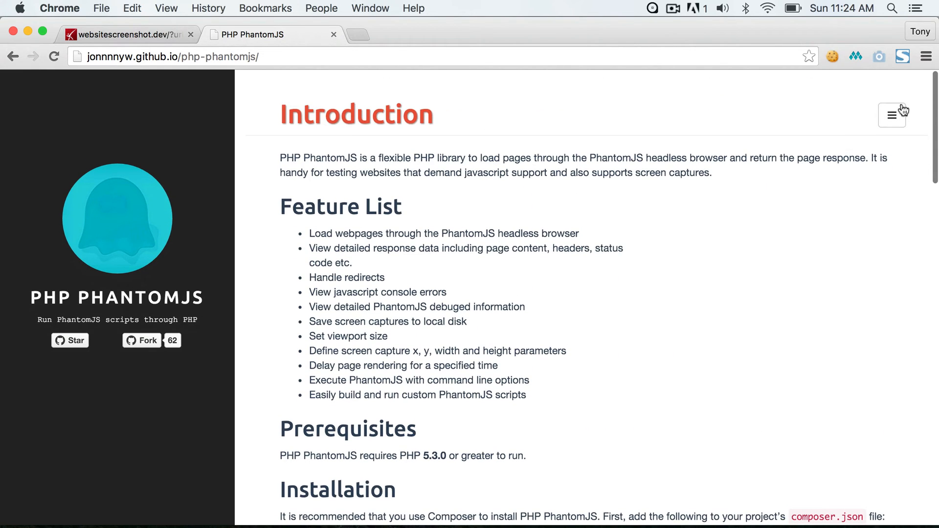
- Copy the Screen Captures example from the Usage page into the routes file
click(892, 115)
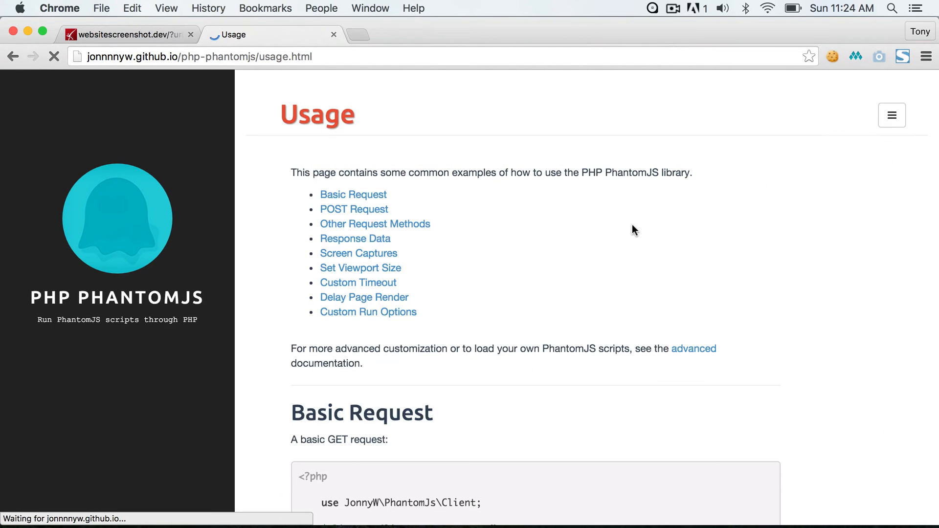
scroll(down, 3)
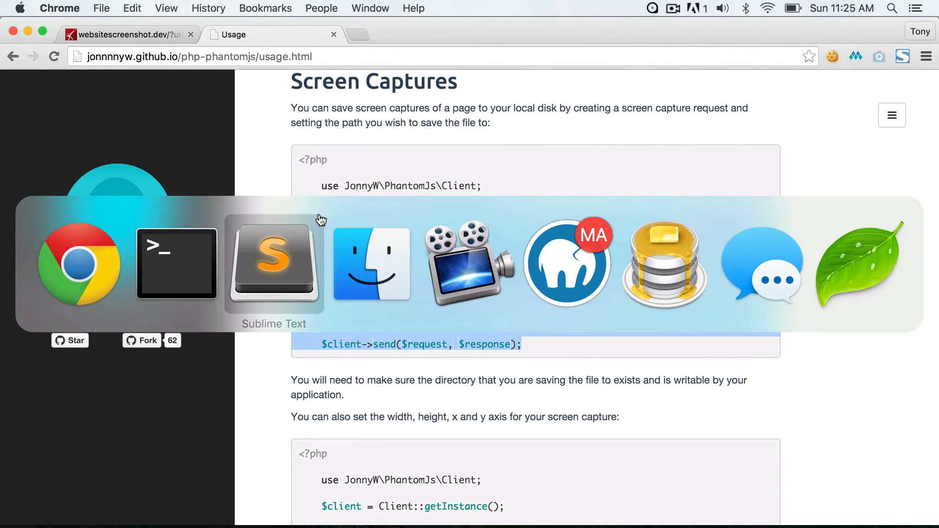
click(273, 264)
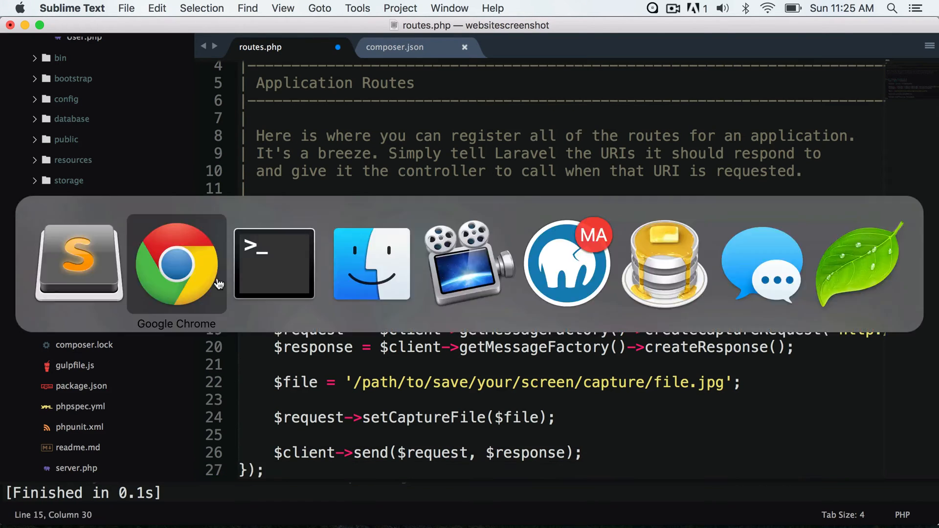
- Pass $url to createCaptureRequest and set the $file path to screenshots/file.jpg
click(176, 263)
text(use JonnyW\PhantomJs\Client;)
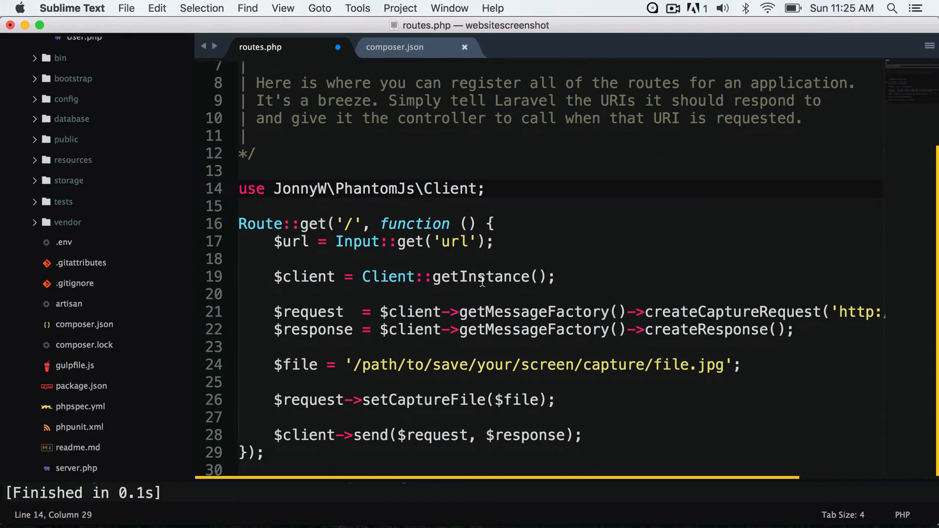
scroll(right, 3)
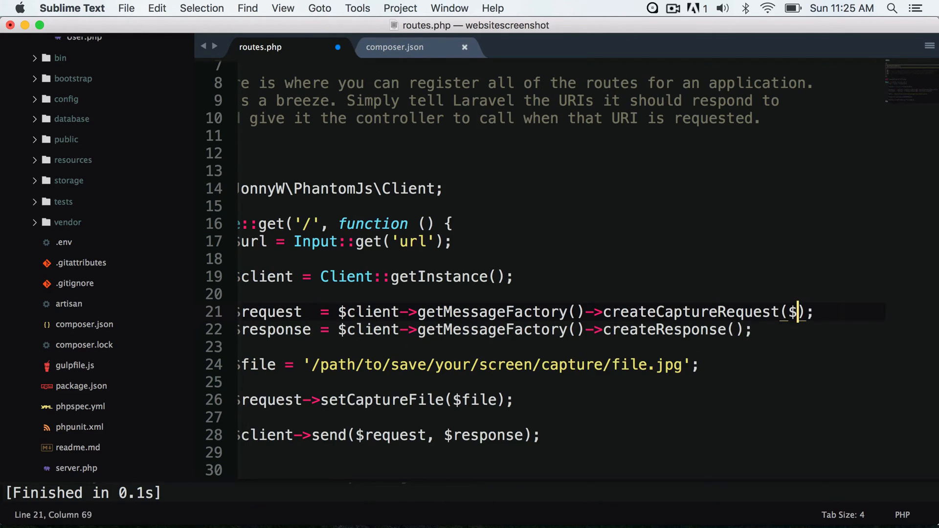
text(url)
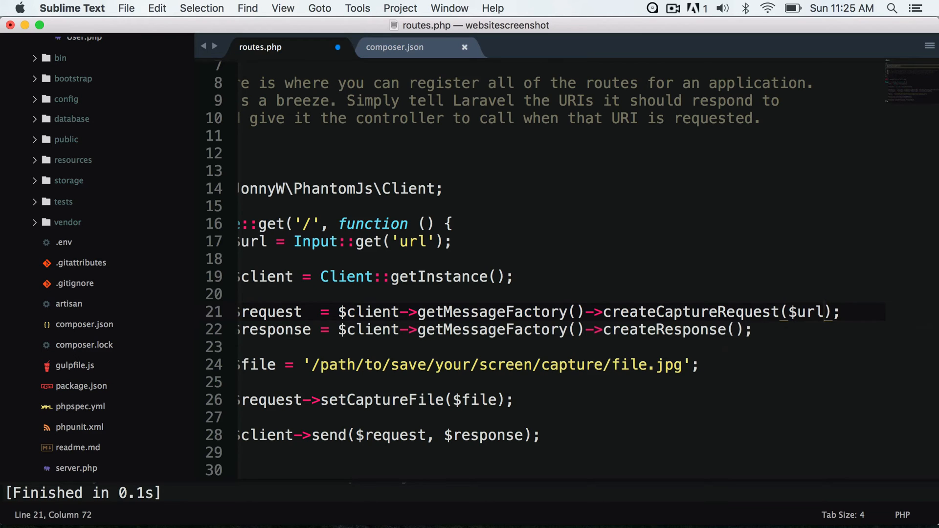
scroll(left, 3)
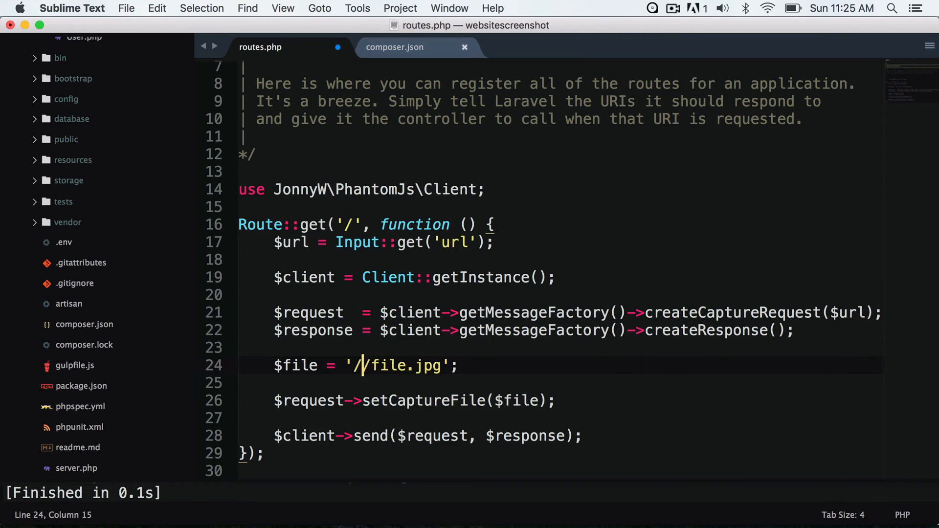
text(screensho)
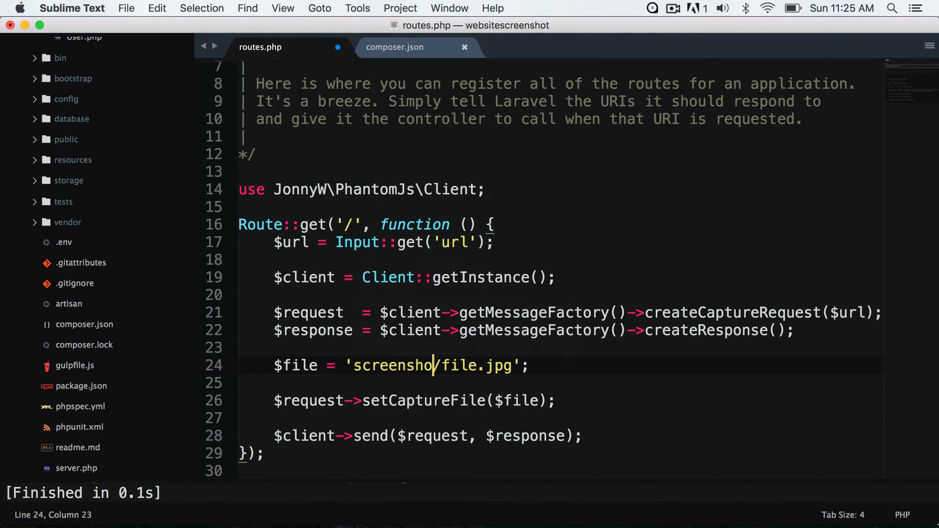
text(s)
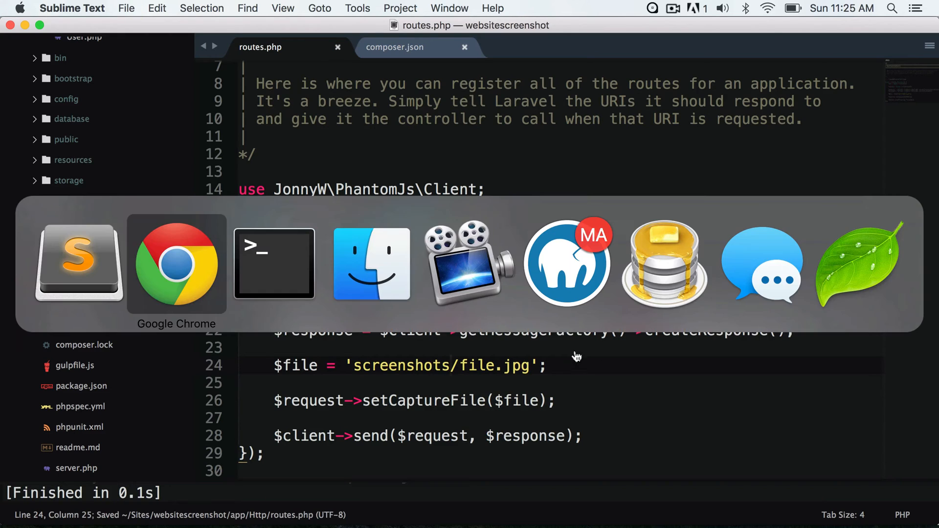
- Run mkdir screenshot inside the project's public folder
click(273, 264)
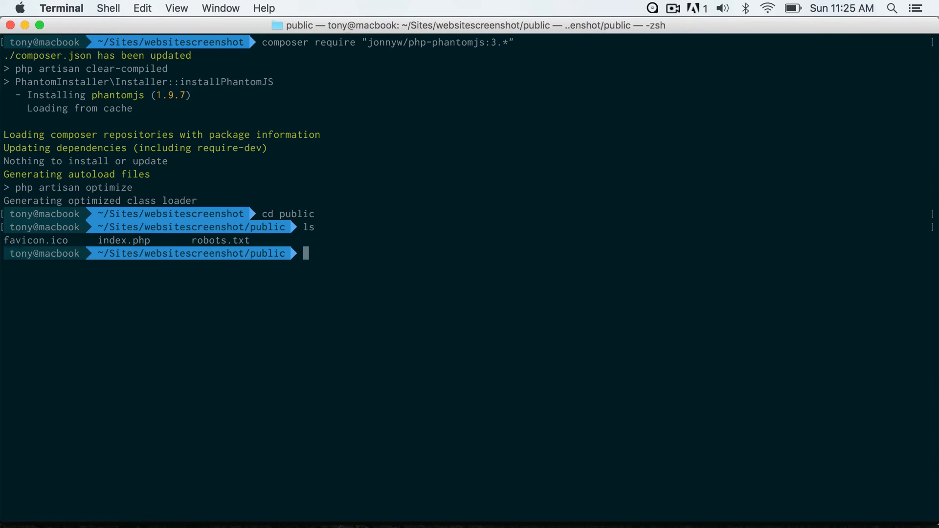
text(mkdir)
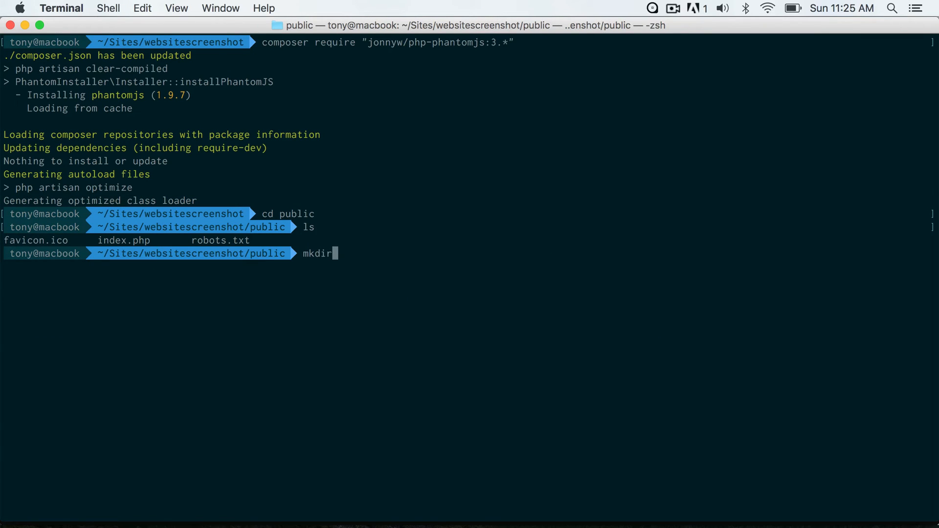
text(screenshot)
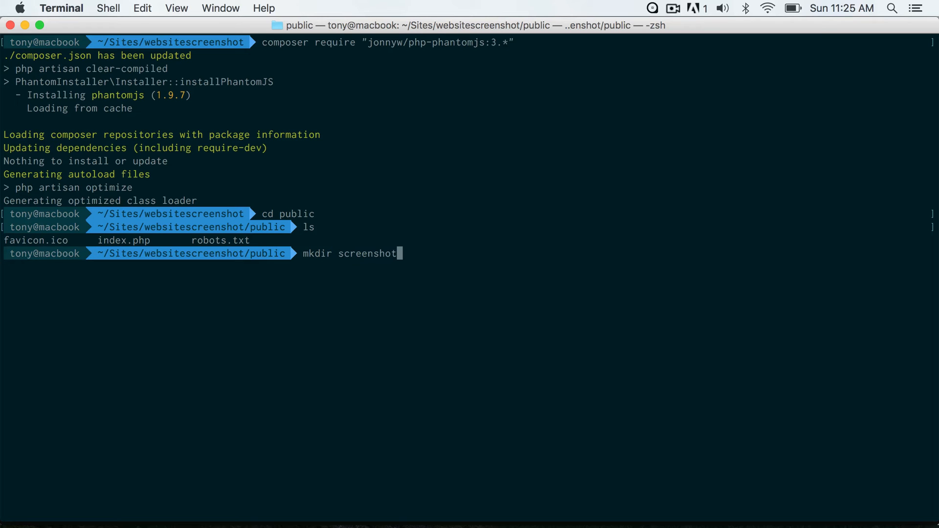
key(Return)
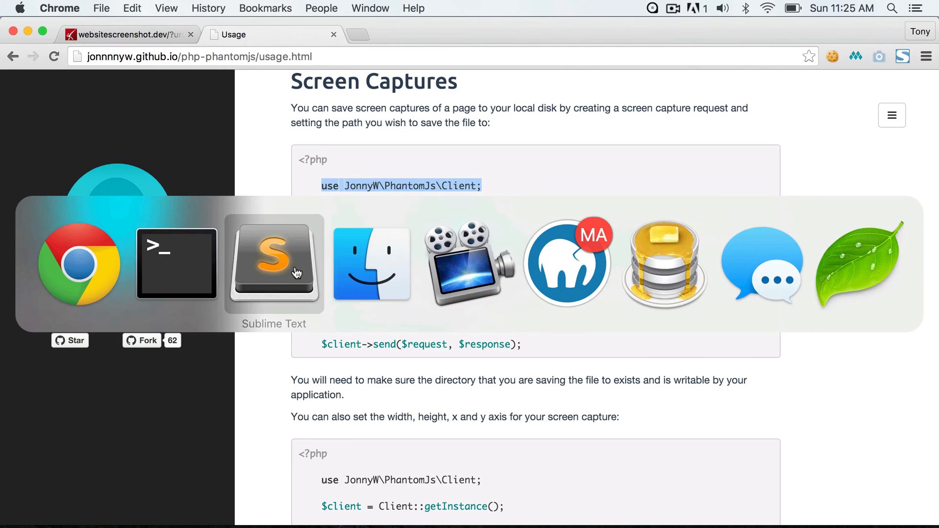
- Echo an img tag for screenshots/file.jpg after the send line and save routes.php
click(273, 264)
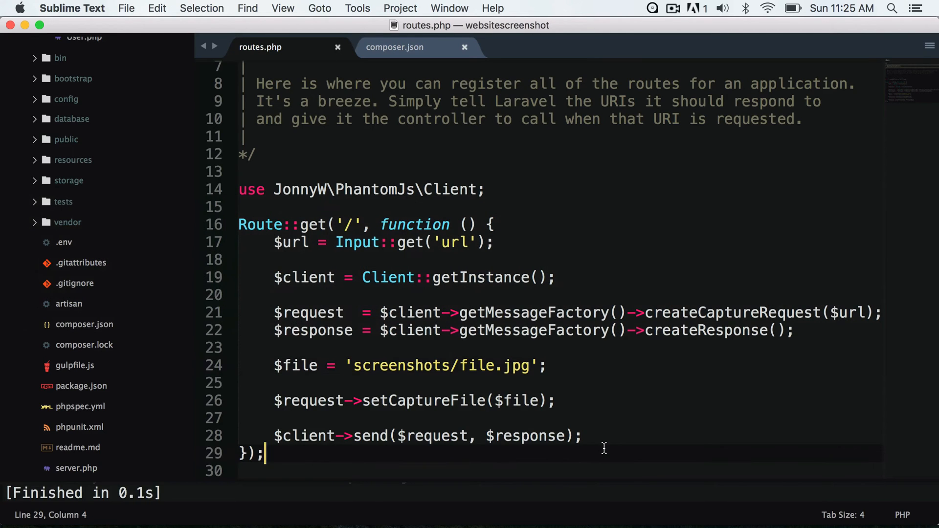
text(echo '<img src)
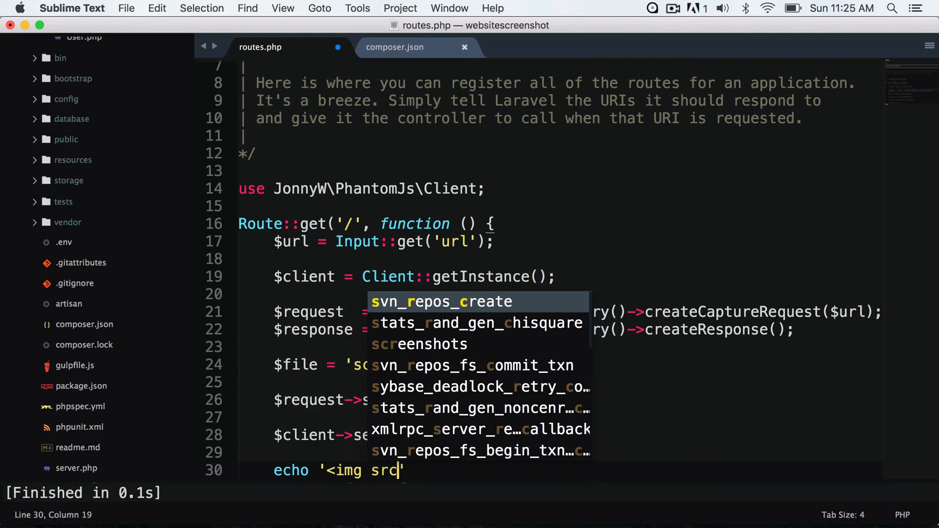
text(="scre)
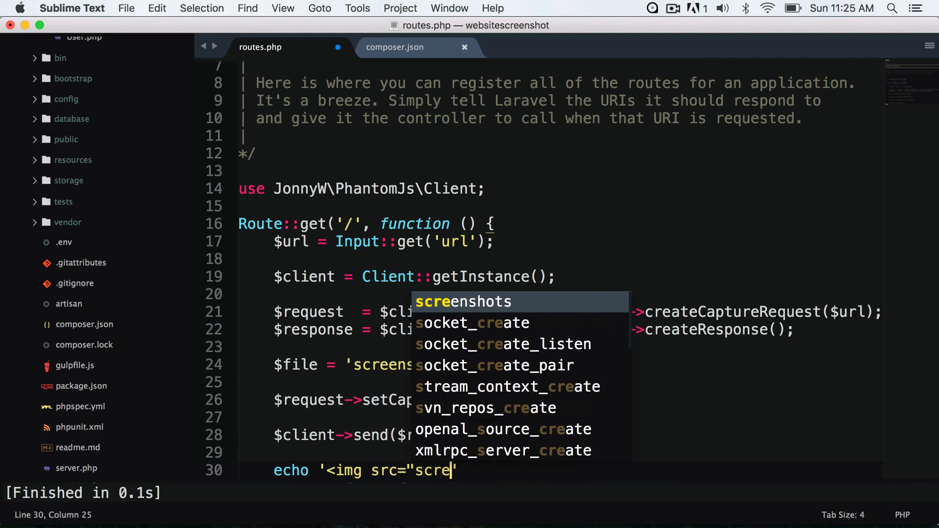
text(enshots/file.jpg" />)
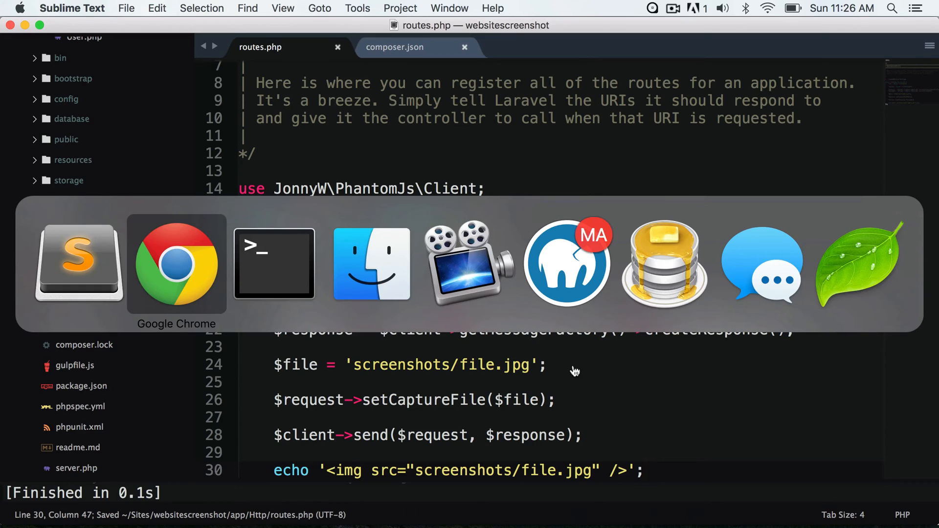
click(176, 264)
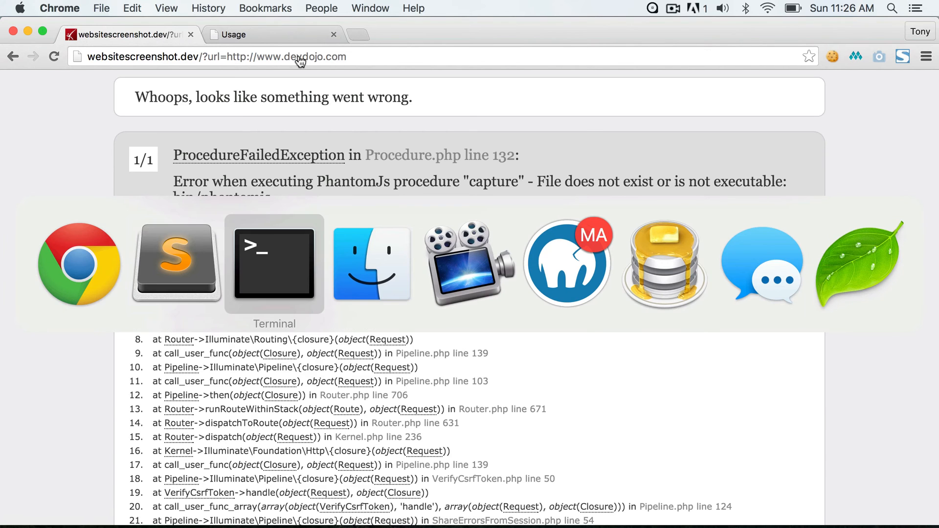
- Load the devdojo.com screenshot URL, see the 'file does not exist' error, then leave Chrome
click(274, 263)
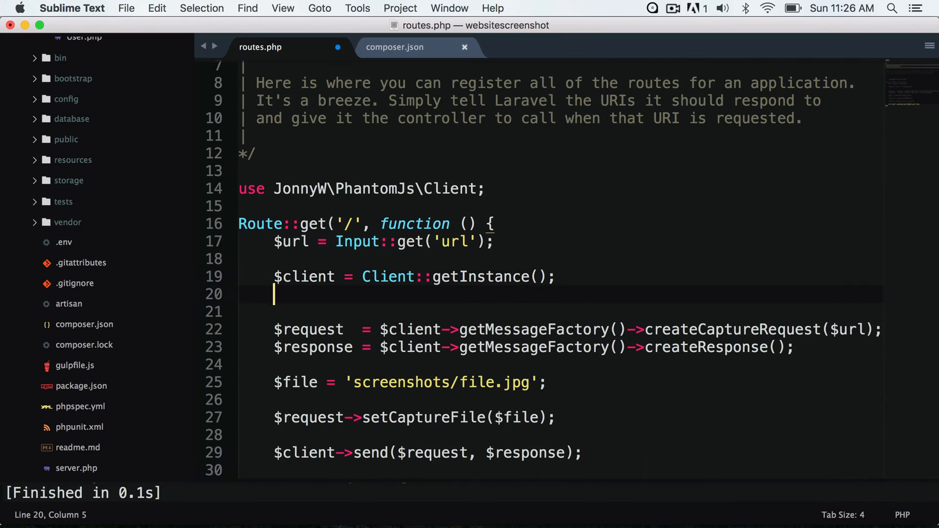
- Add $client->setBinDir('../bin'); after the getInstance call
text($client->)
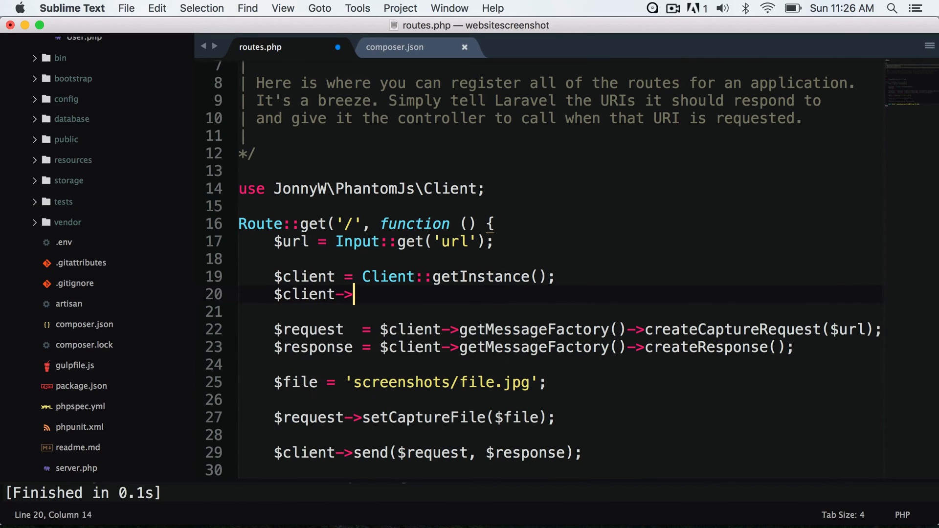
text(setBinD)
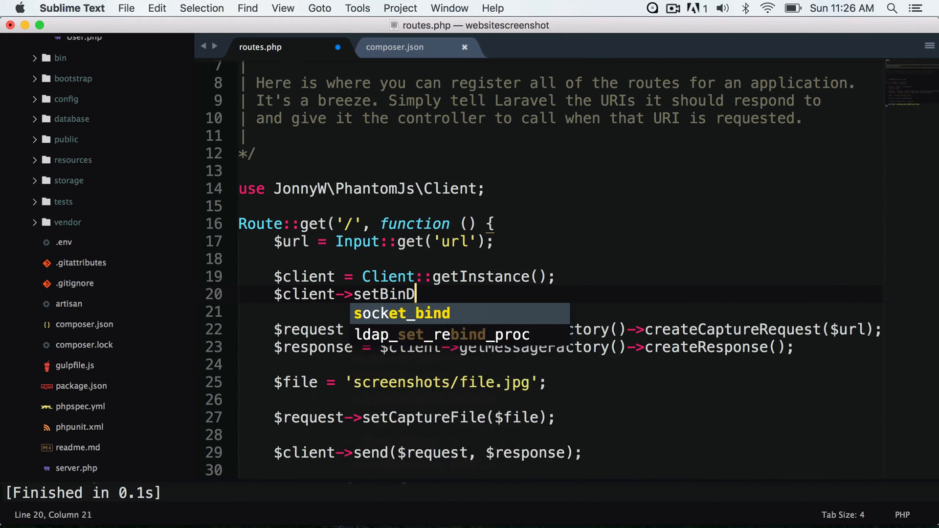
text(ir('../'))
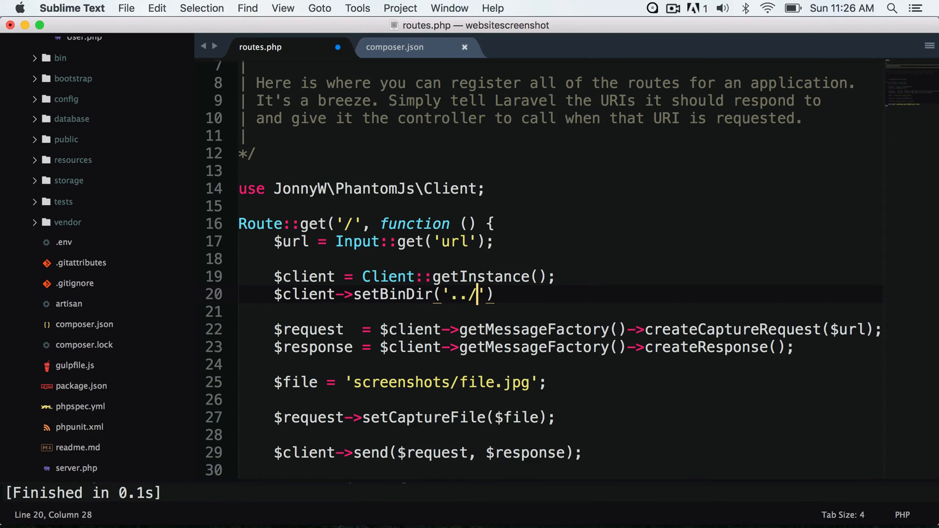
text(bin)
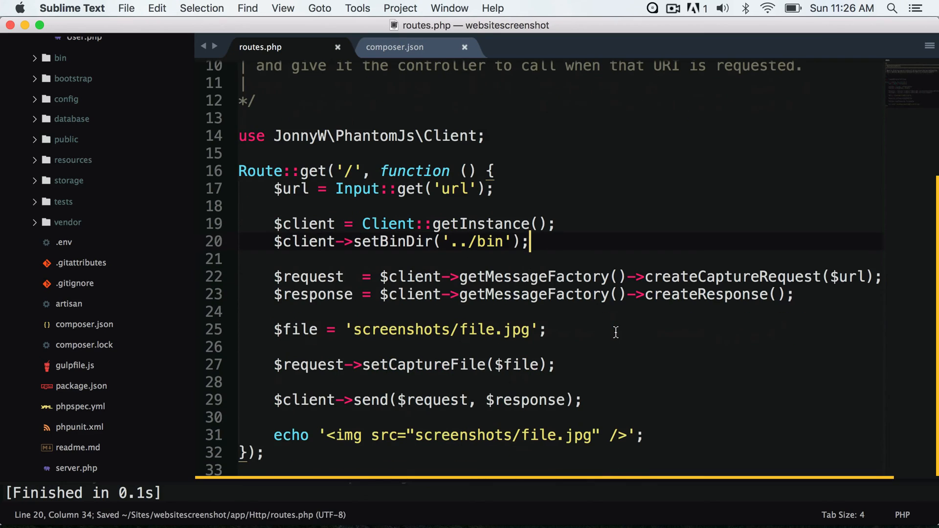
- Change the capture file path from screenshots to ../bin/file.jpg
double_click(402, 329)
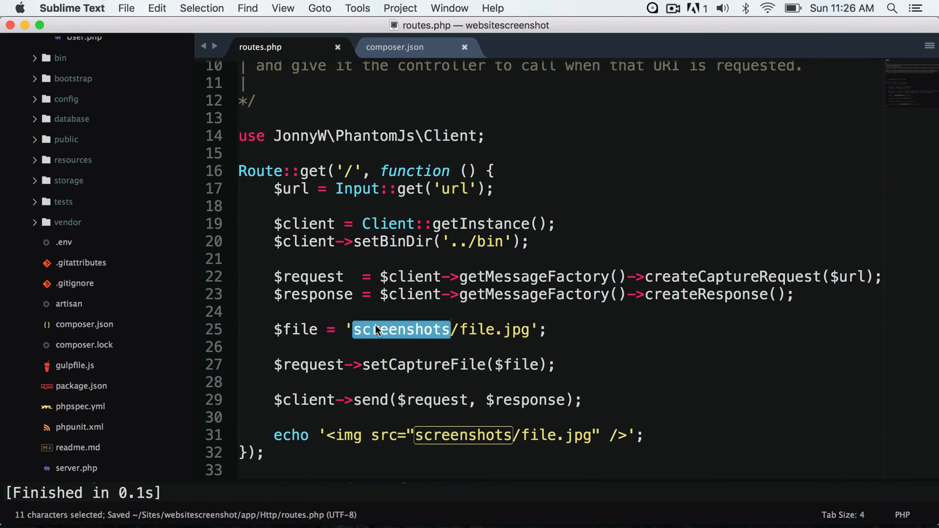
text(..)
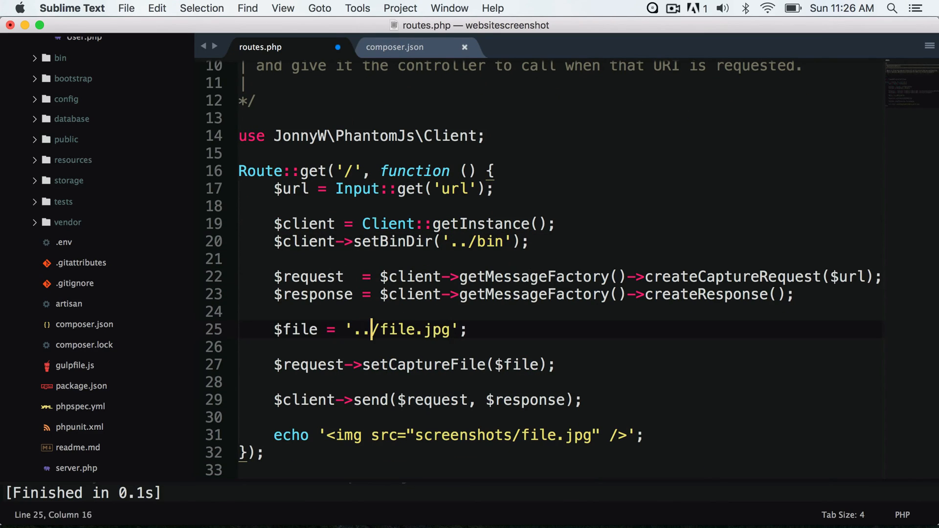
text(bin/)
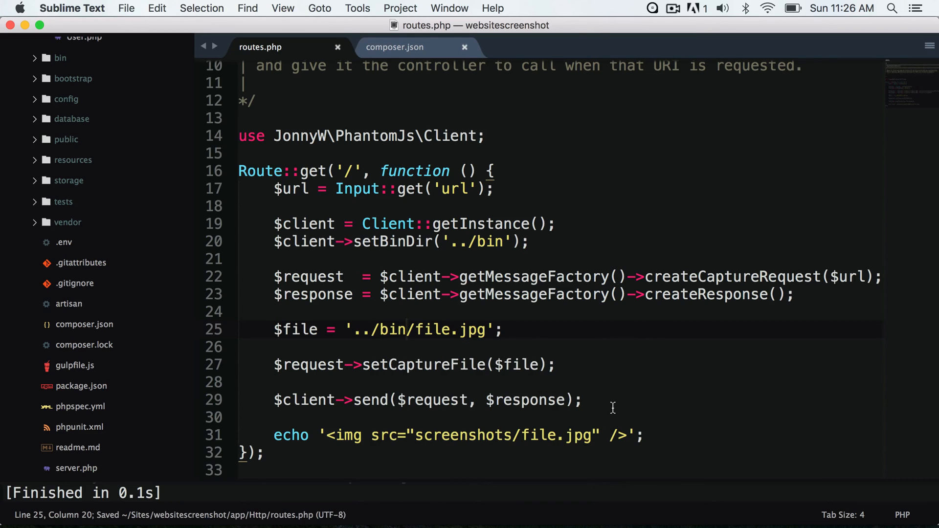
key(enter)
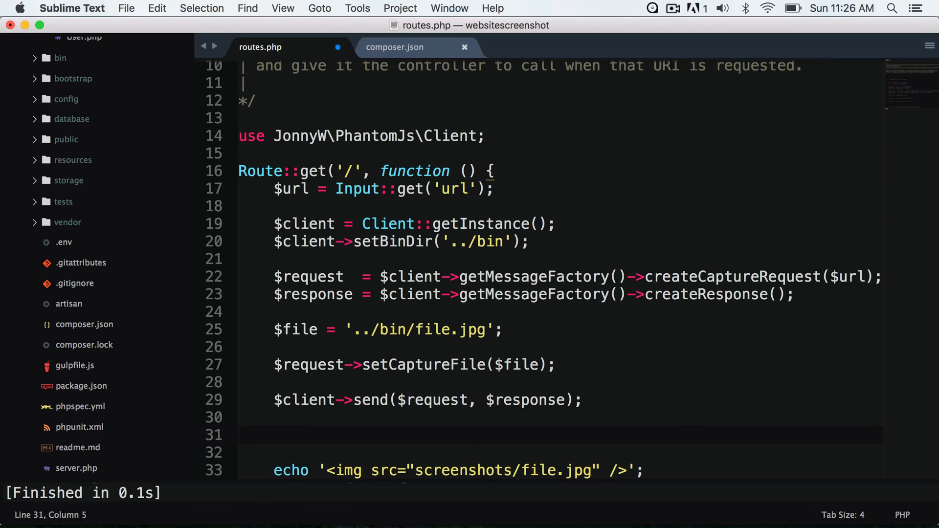
- Type rename('../bin/file.jpg', 'screenshots/file.jpg'); on a new line after send()
text(rename('..')
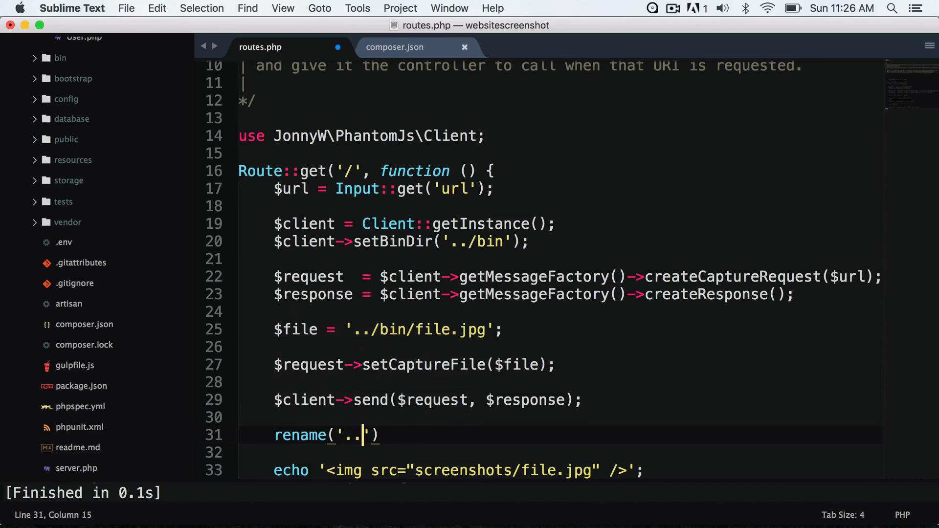
text(/bin/file.jpg)
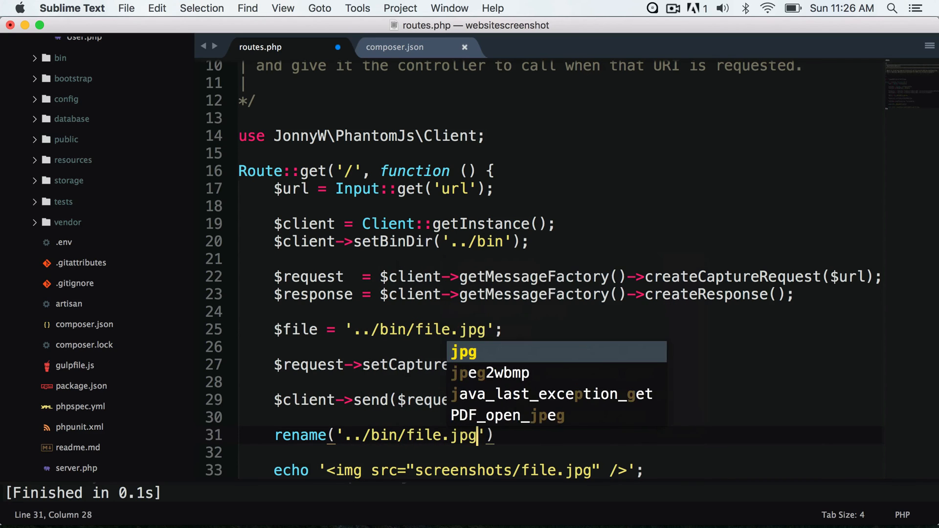
text(, 'screenshots)
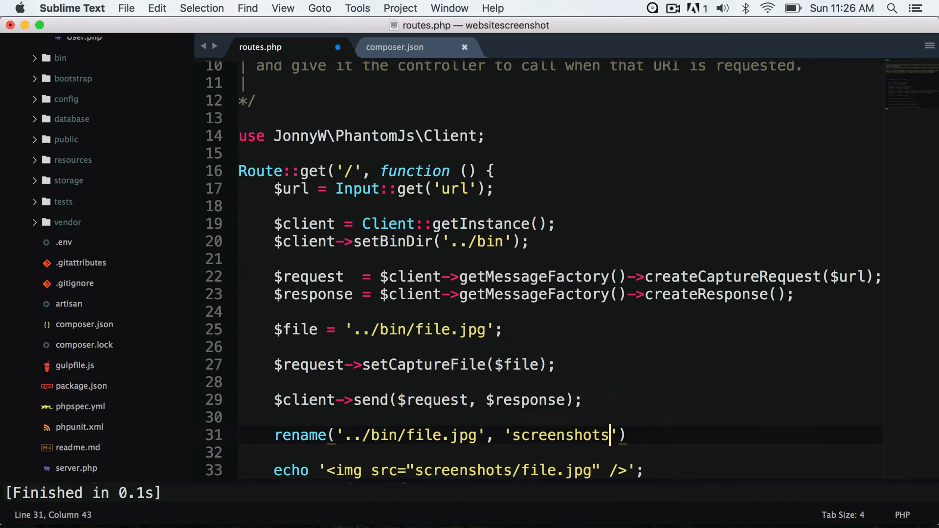
text(/file.)
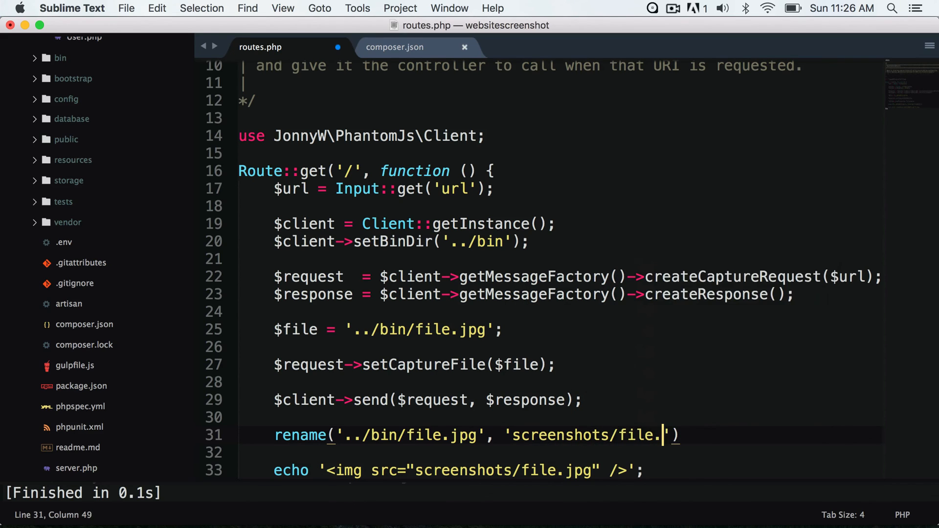
text(jpg');)
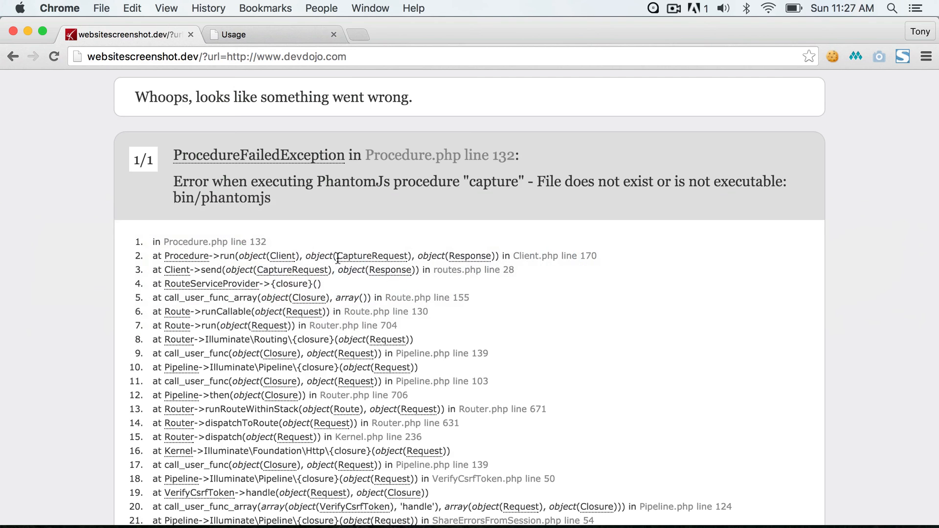
- Reload the devdojo.com capture route, then locate file.jpg in Finder's public/screenshots folder
click(53, 56)
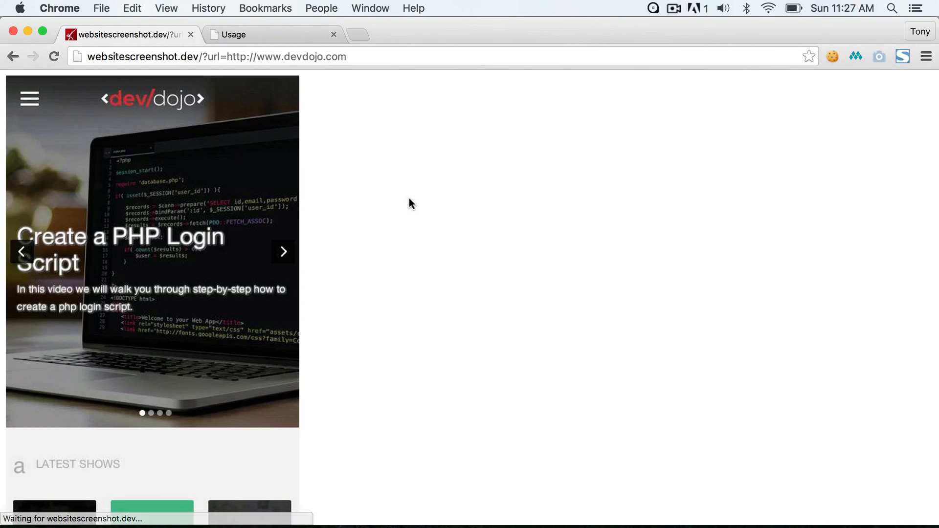
mouse_move(246, 275)
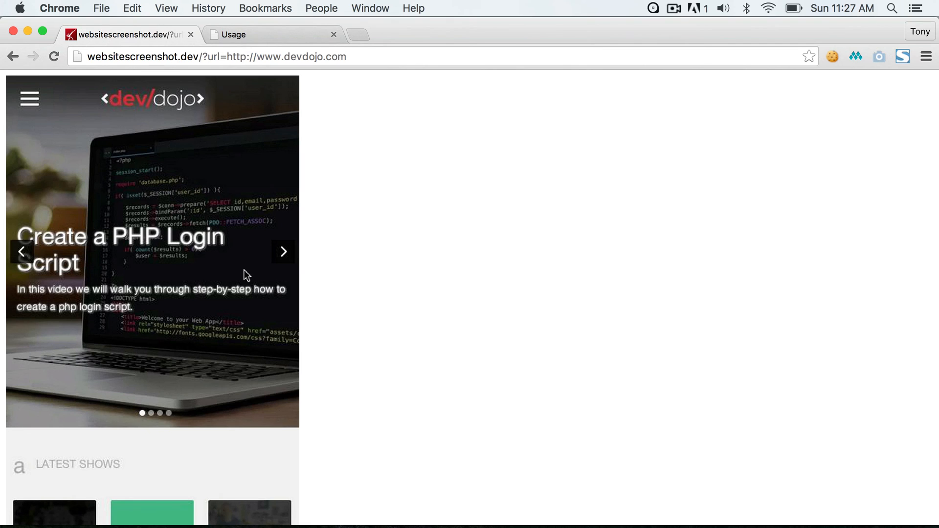
scroll(down, 3)
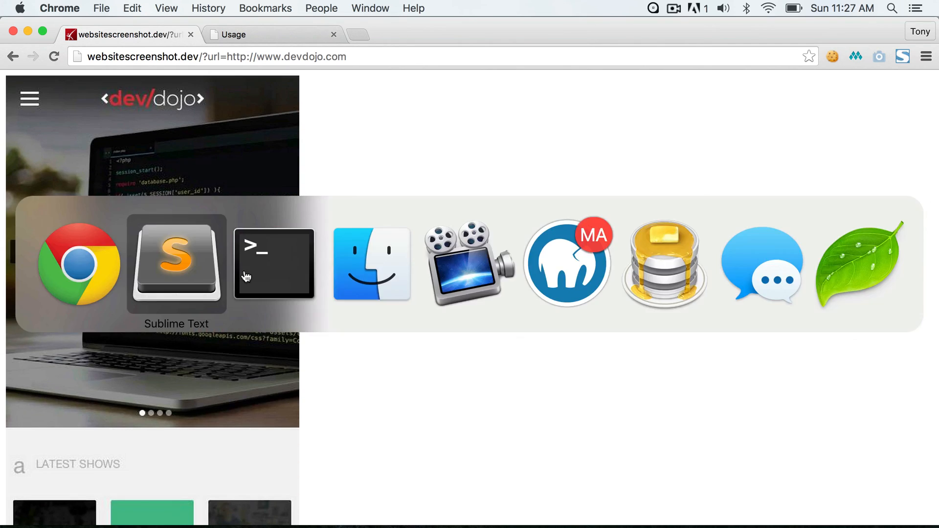
click(371, 264)
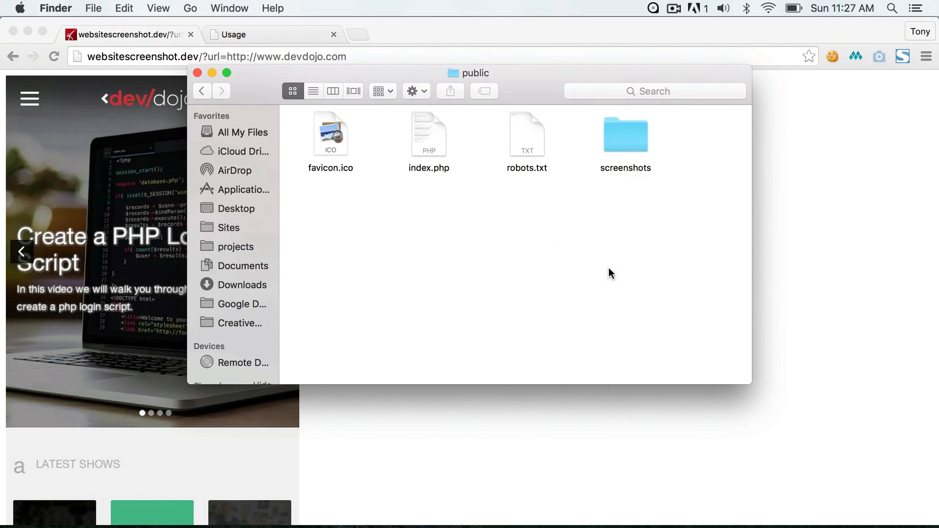
double_click(626, 134)
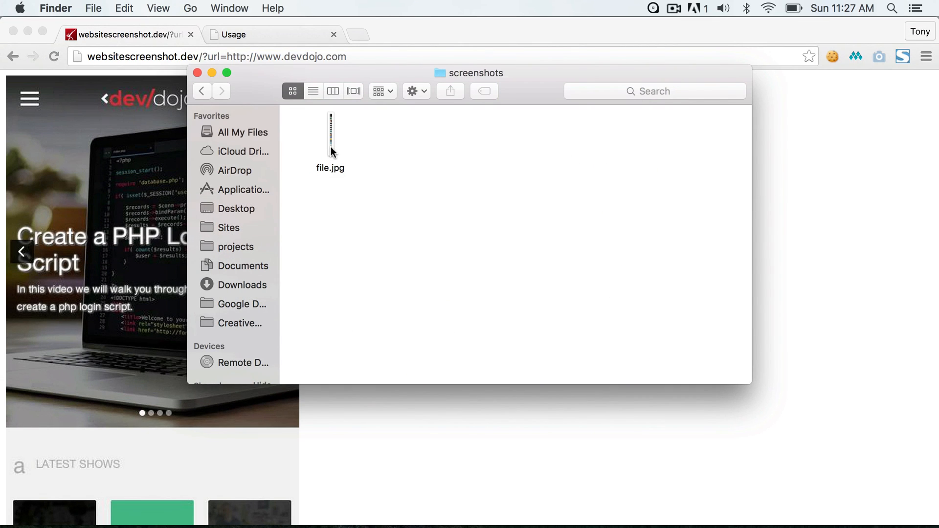